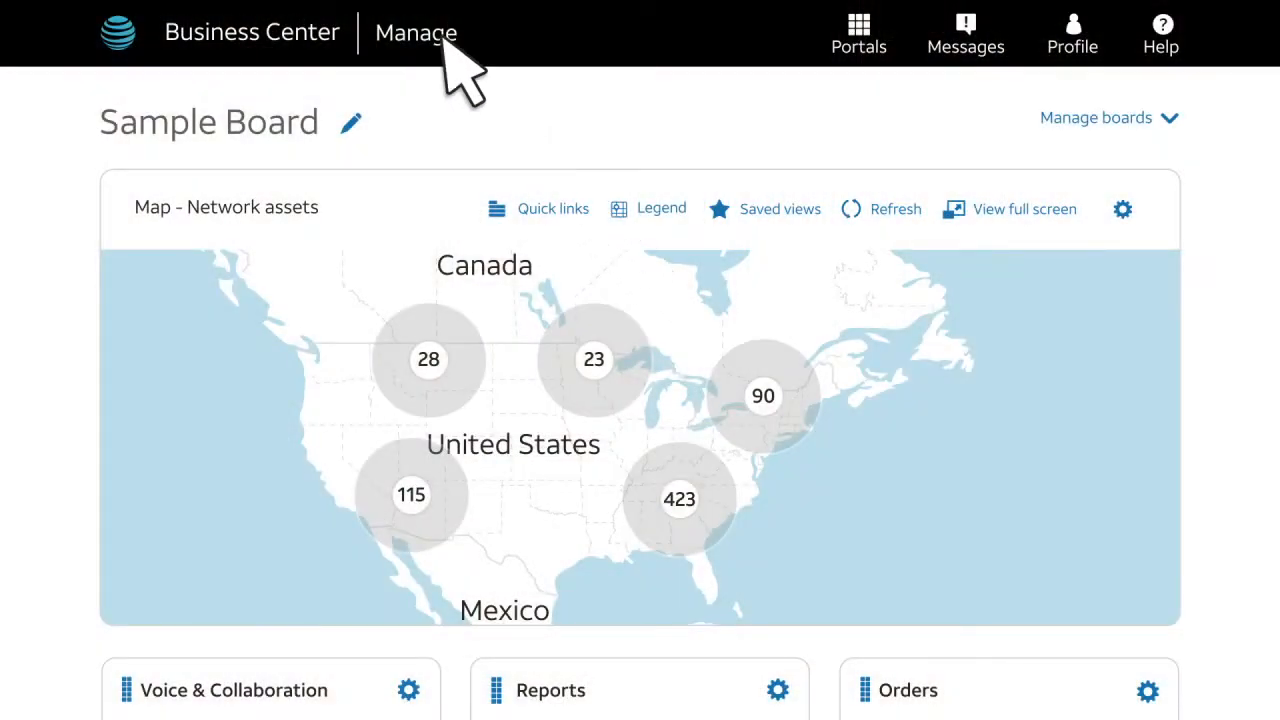
- Go to Manage > View All Inventory and choose Circuit ID as the search criterion for ABCD/123456//EFG
click(416, 32)
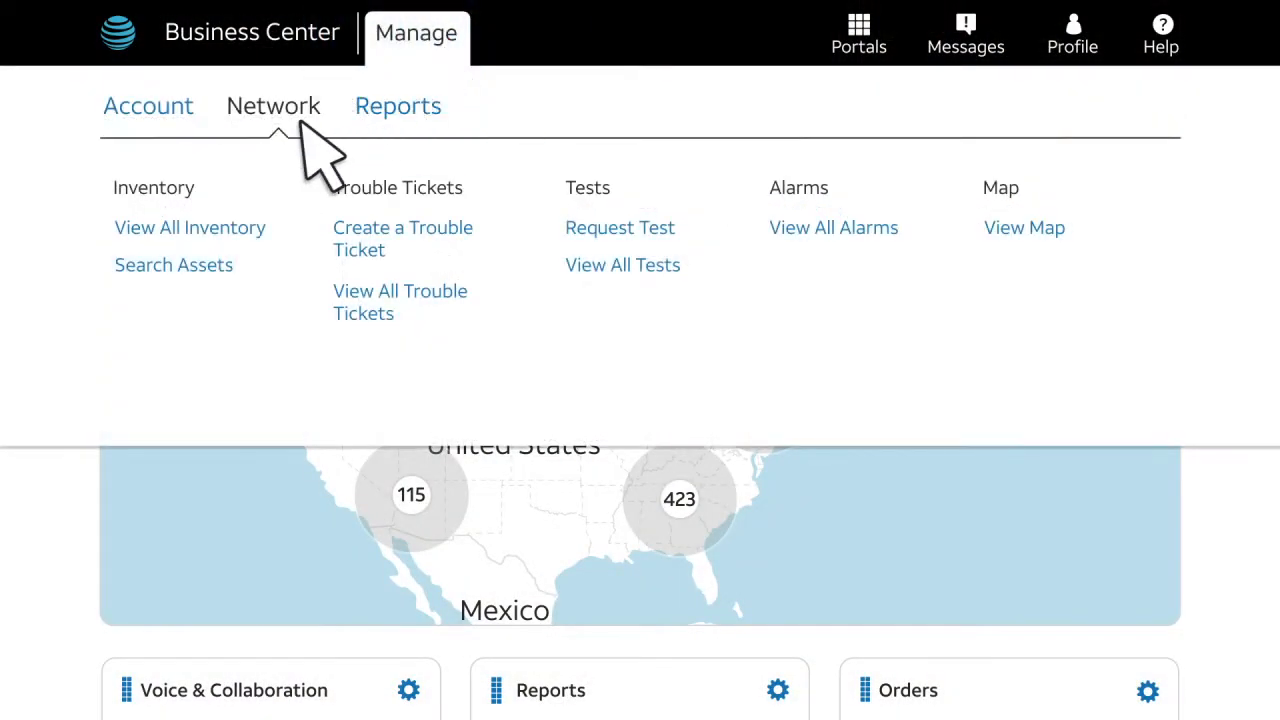
click(190, 228)
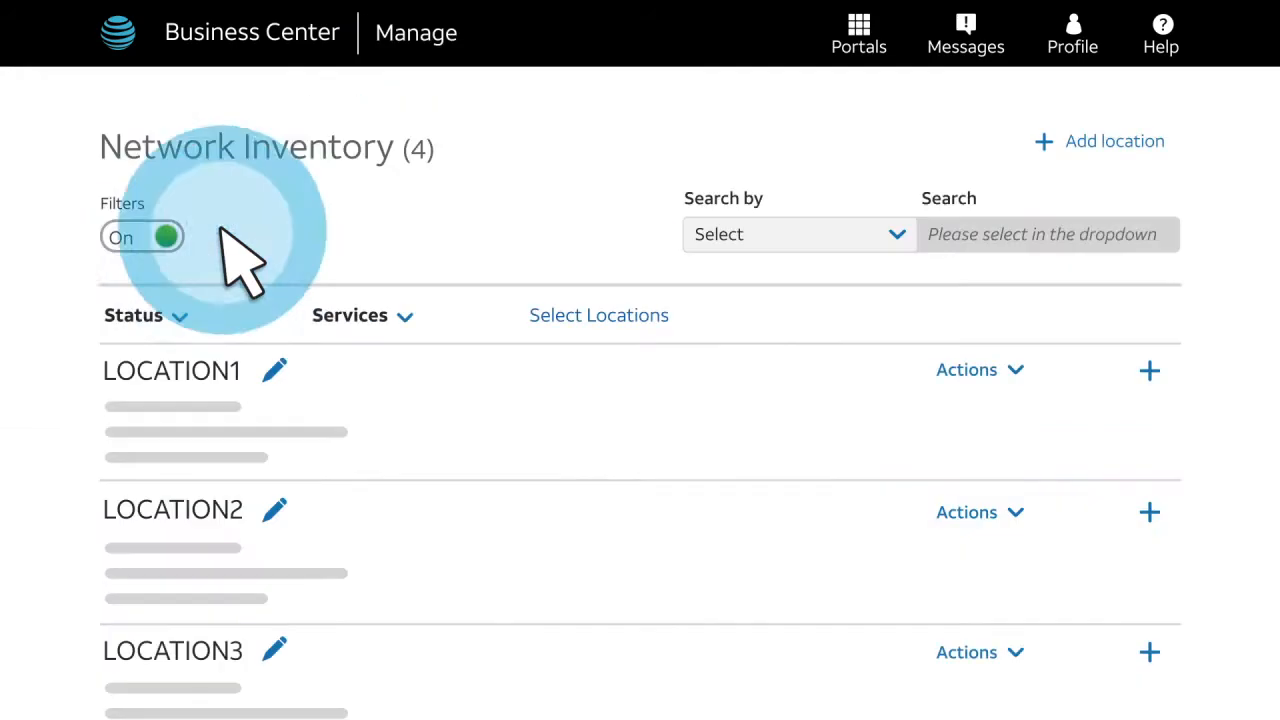
mouse_move(376, 200)
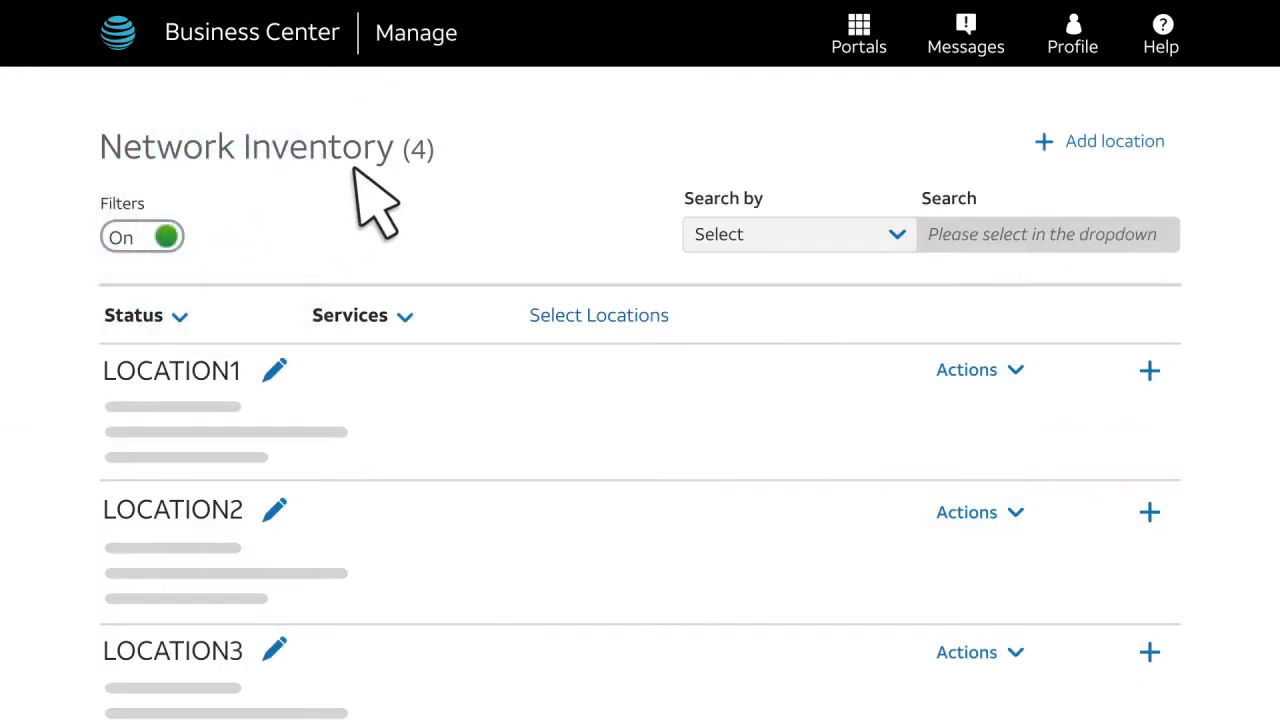
mouse_move(790, 230)
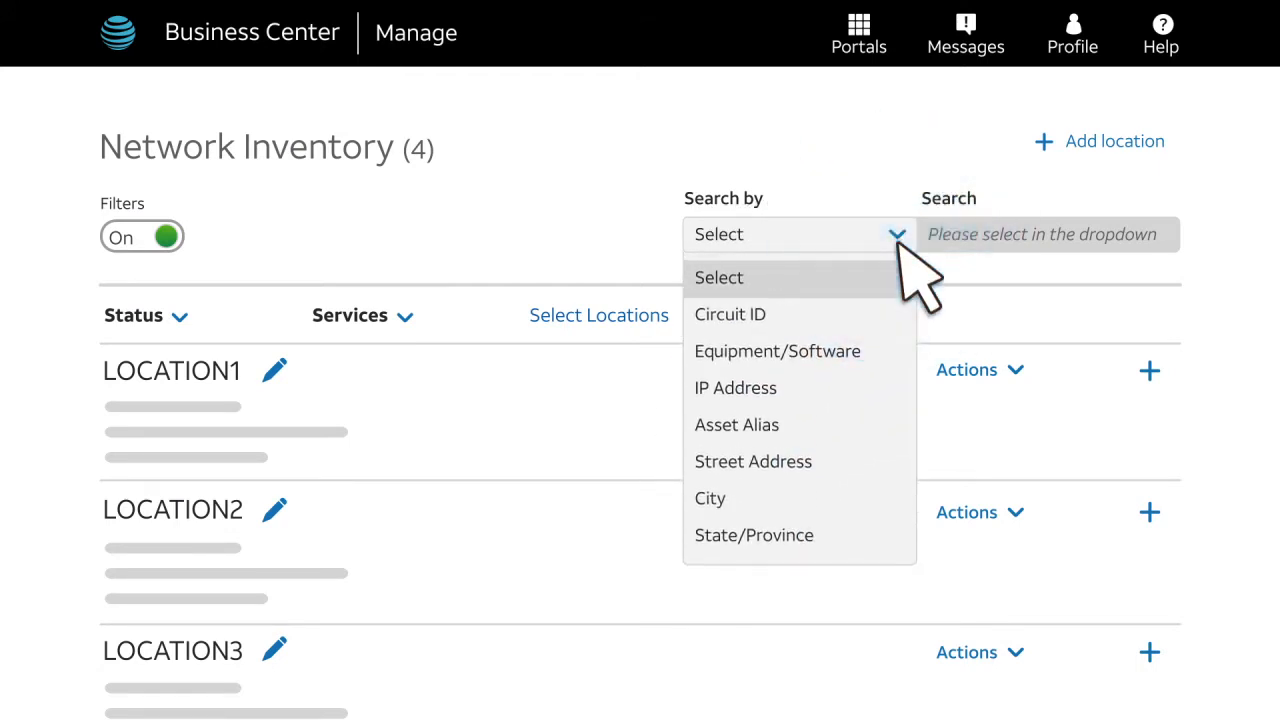
mouse_move(752, 460)
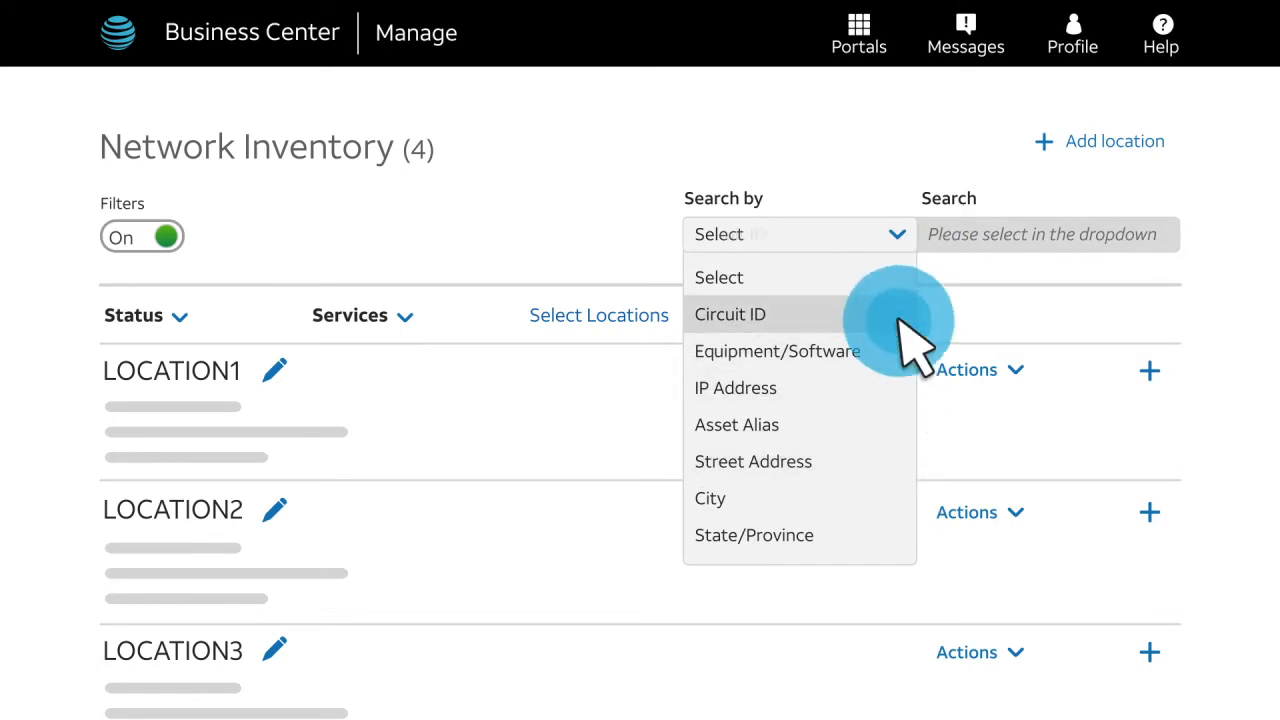
click(730, 314)
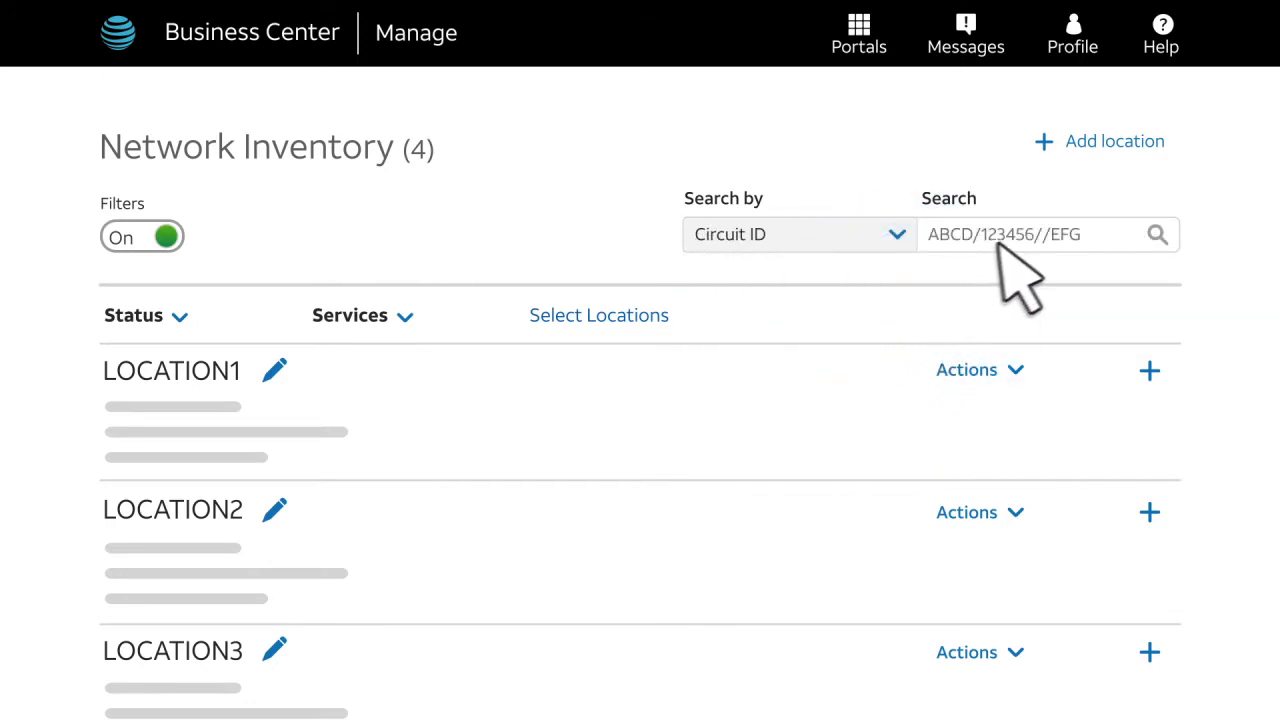
- Search for the circuit, expand LOCATION1 and reach the VPN circuit's Manage AVPN Service page
click(1156, 234)
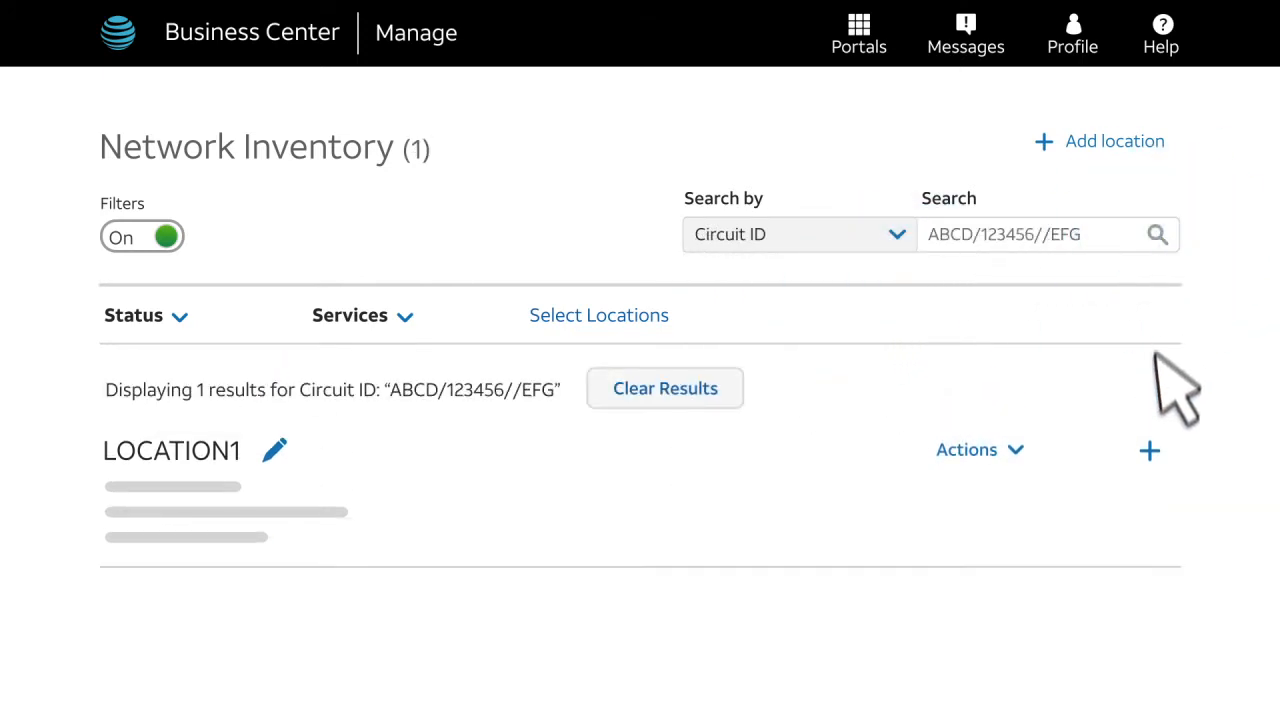
click(1148, 450)
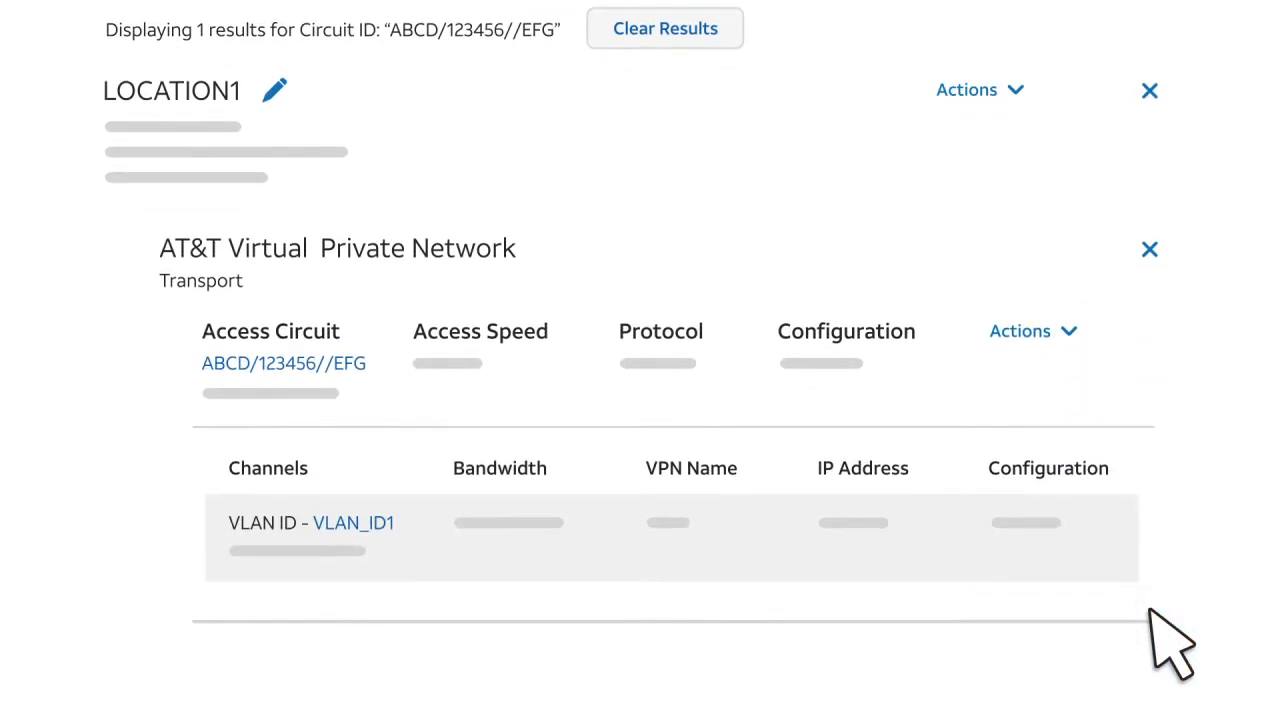
mouse_move(1156, 576)
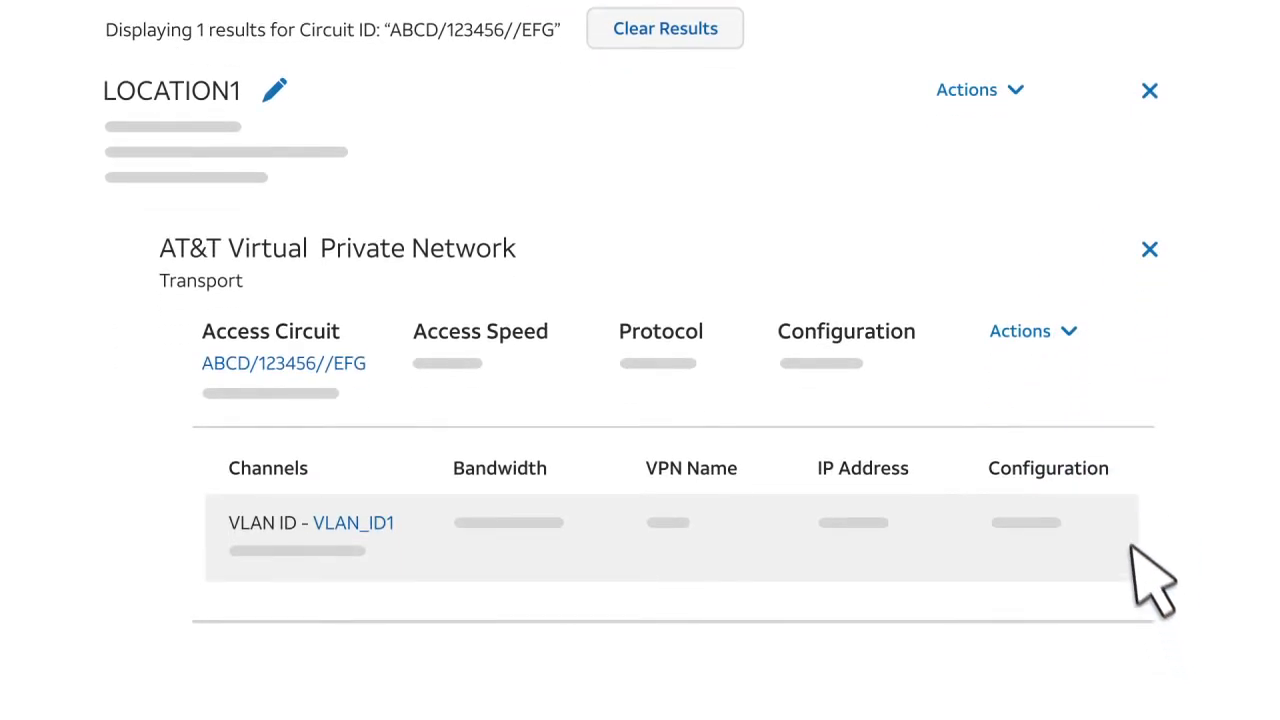
click(1020, 332)
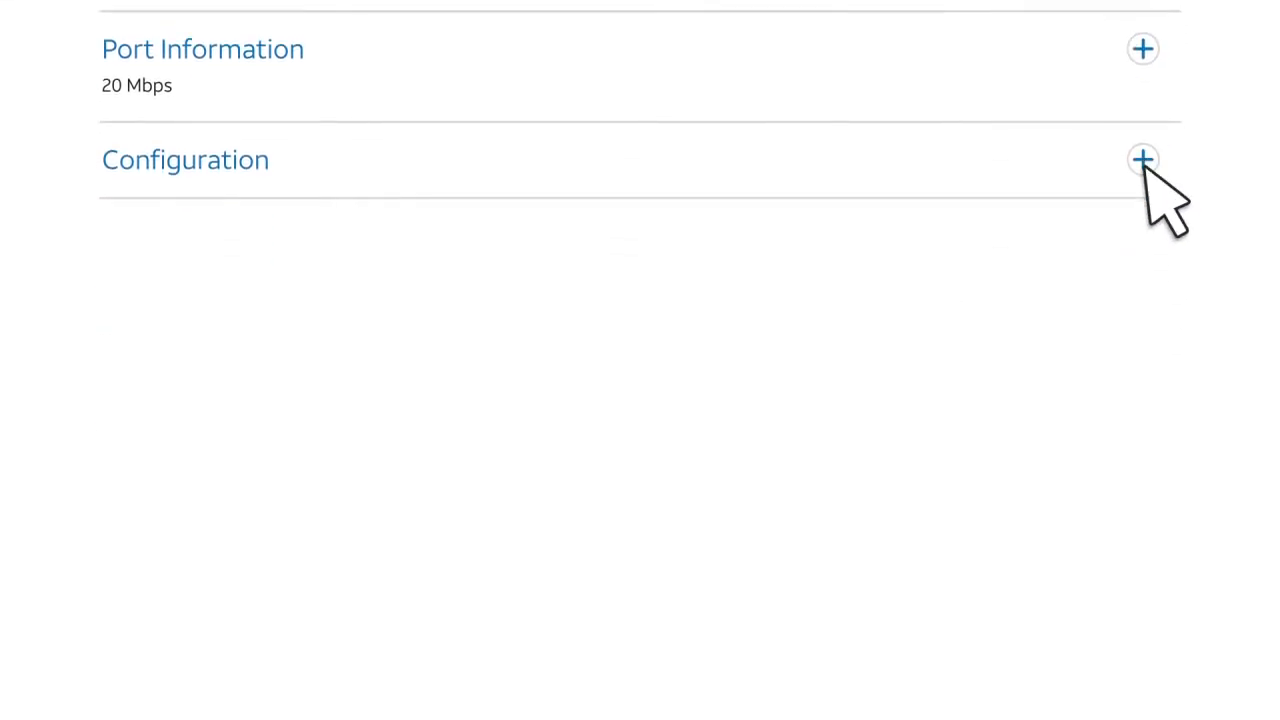
- Under Configuration, raise the router's port speed from 20 to 50 Mbps with the slider
click(1144, 160)
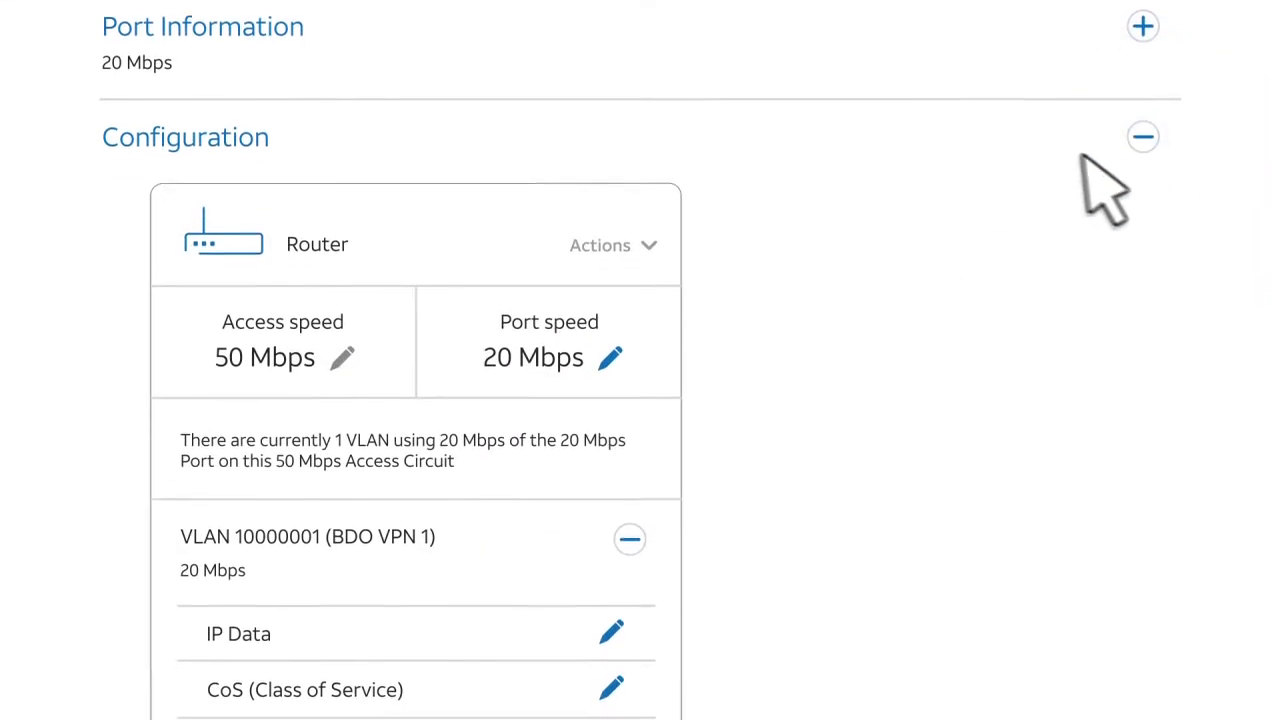
scroll(down, 3)
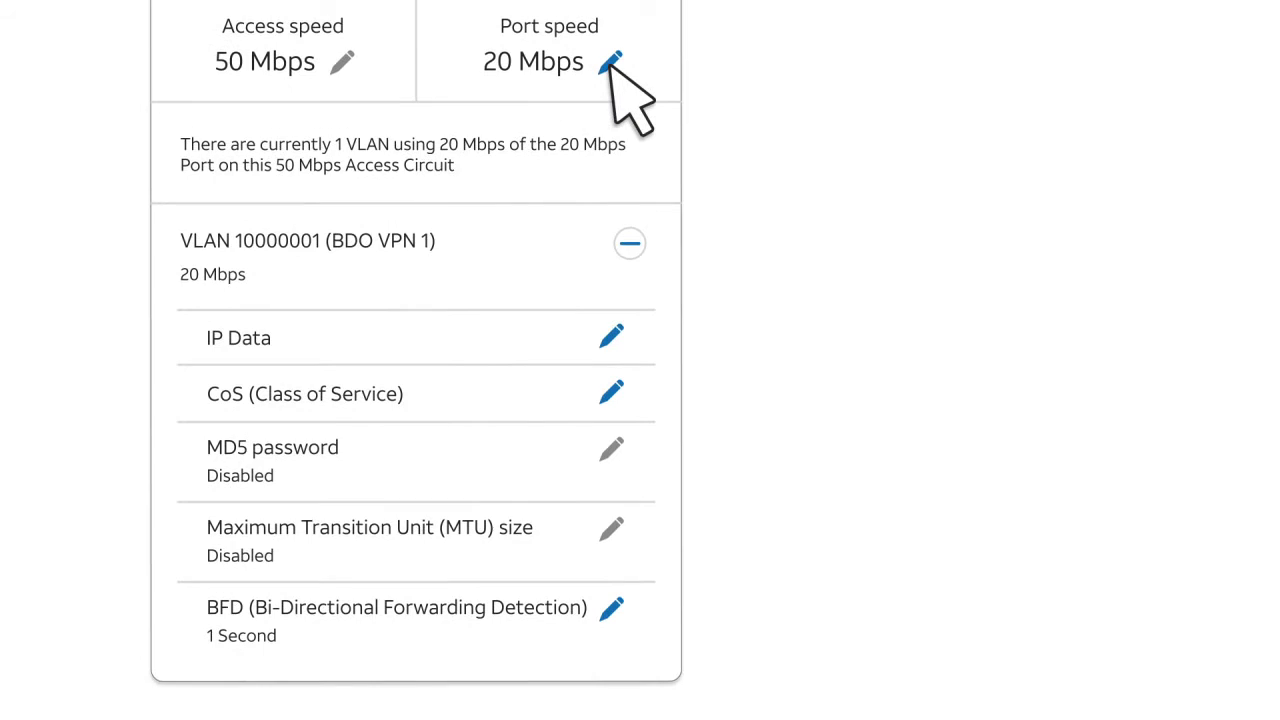
click(608, 60)
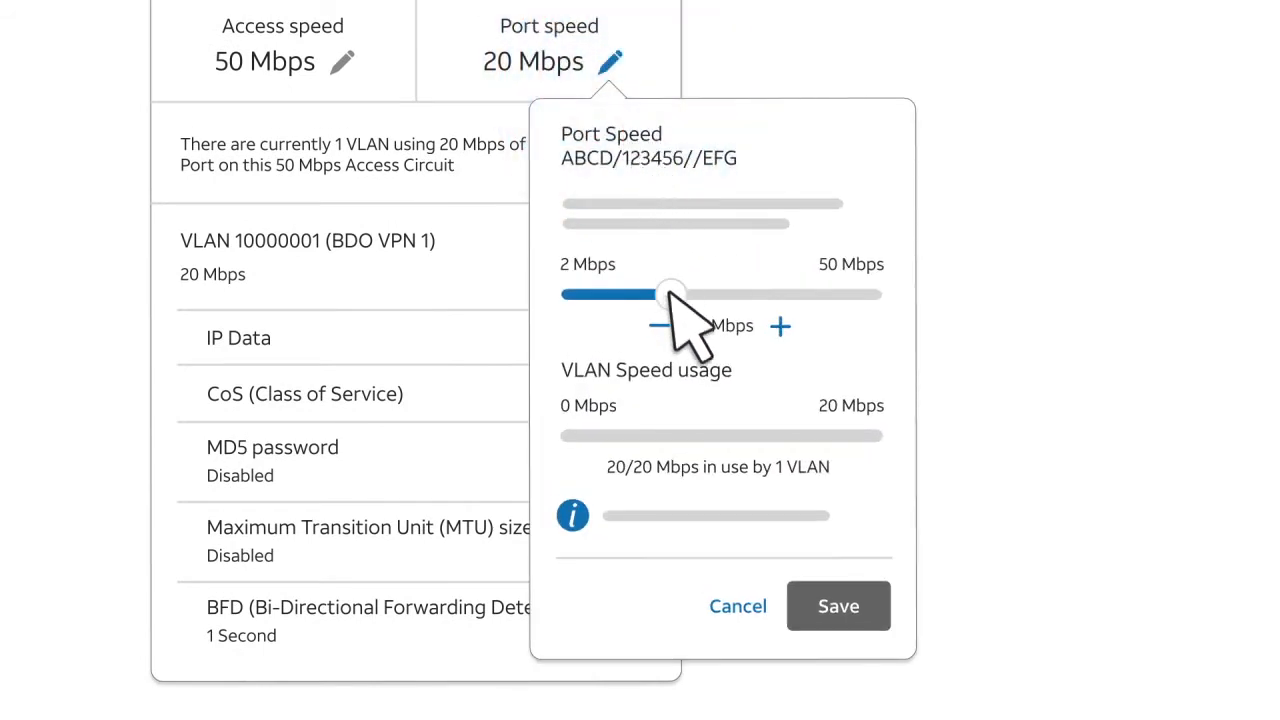
drag(670, 294, 868, 294)
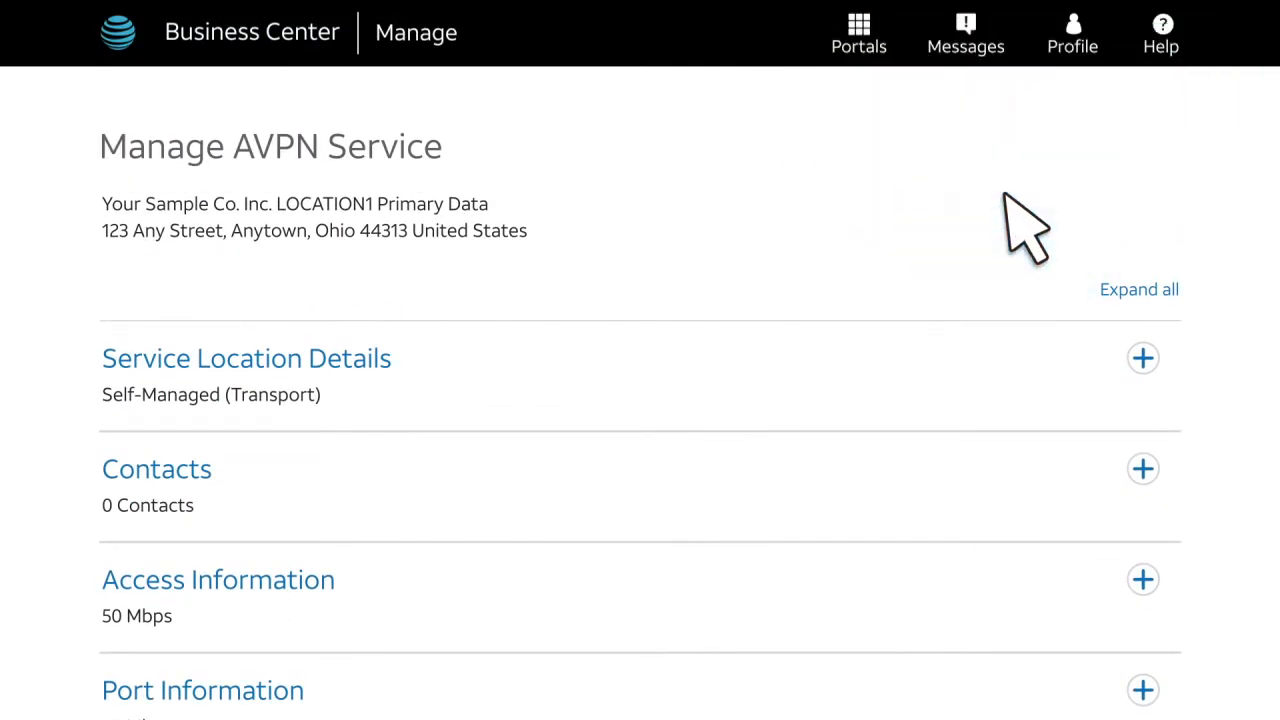
- Start editing VLAN 10000001's bandwidth so it can also be set to 50 Mbps
scroll(down, 3)
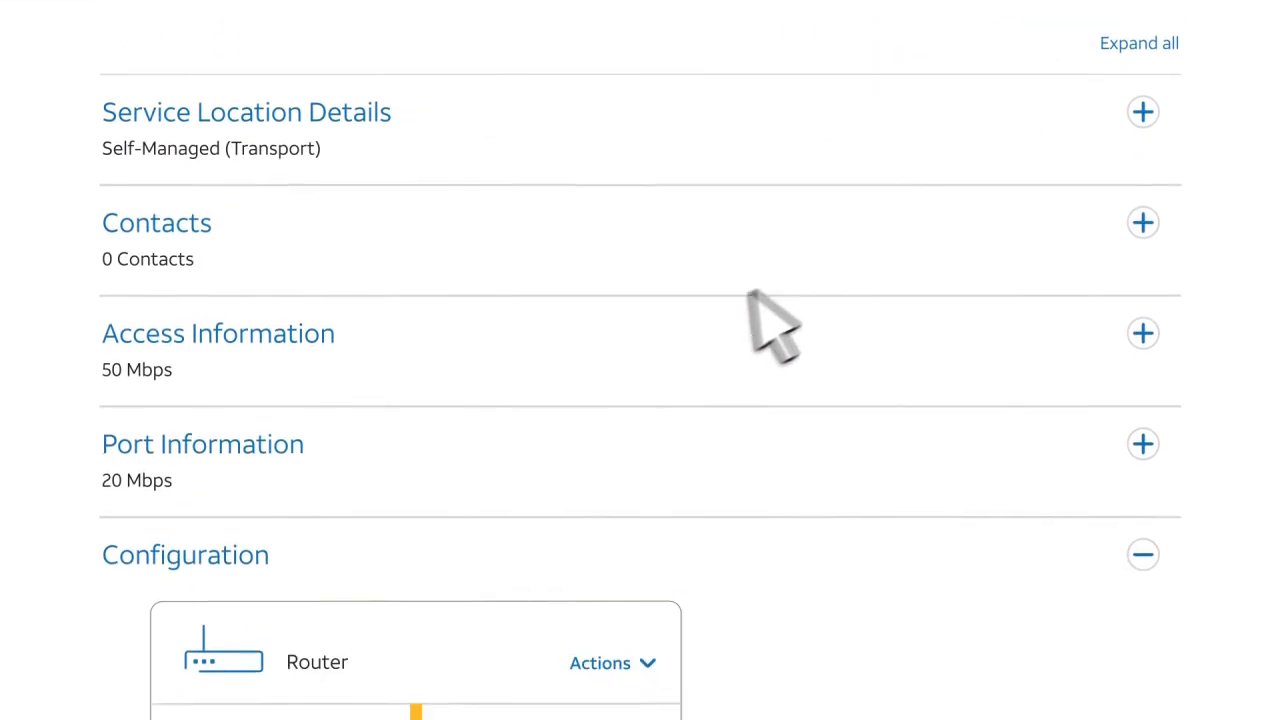
scroll(down, 3)
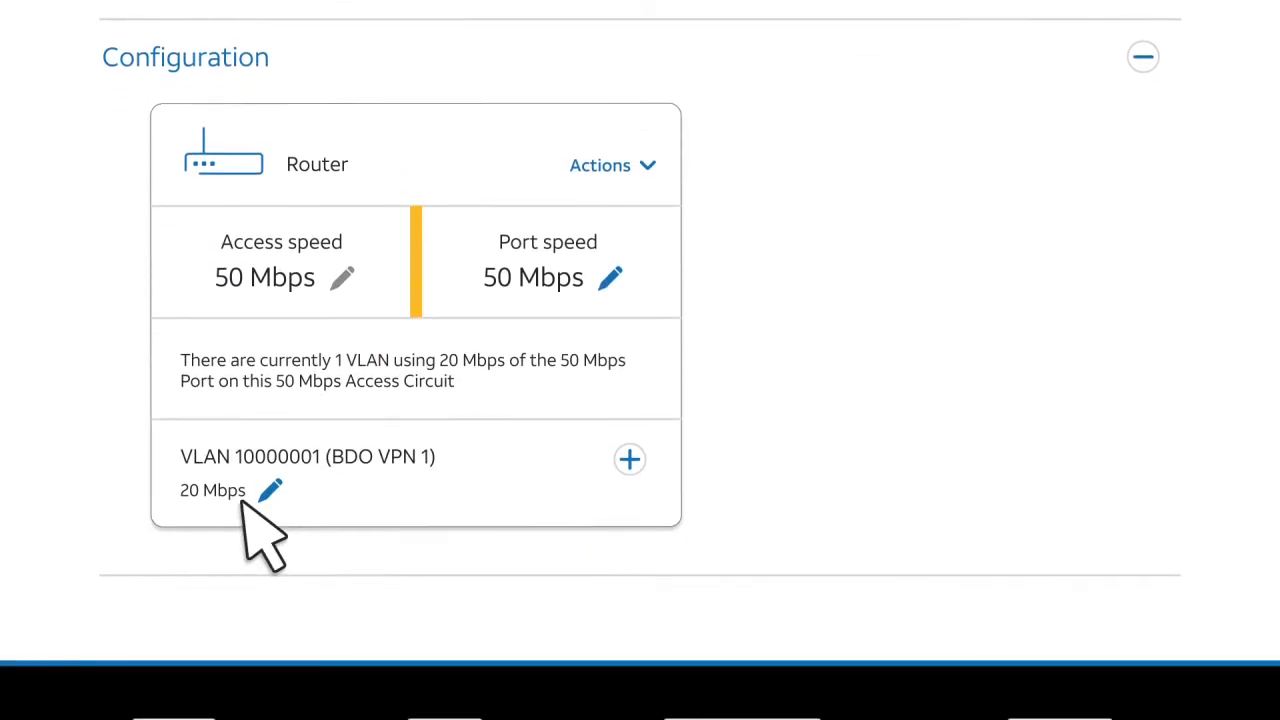
click(270, 490)
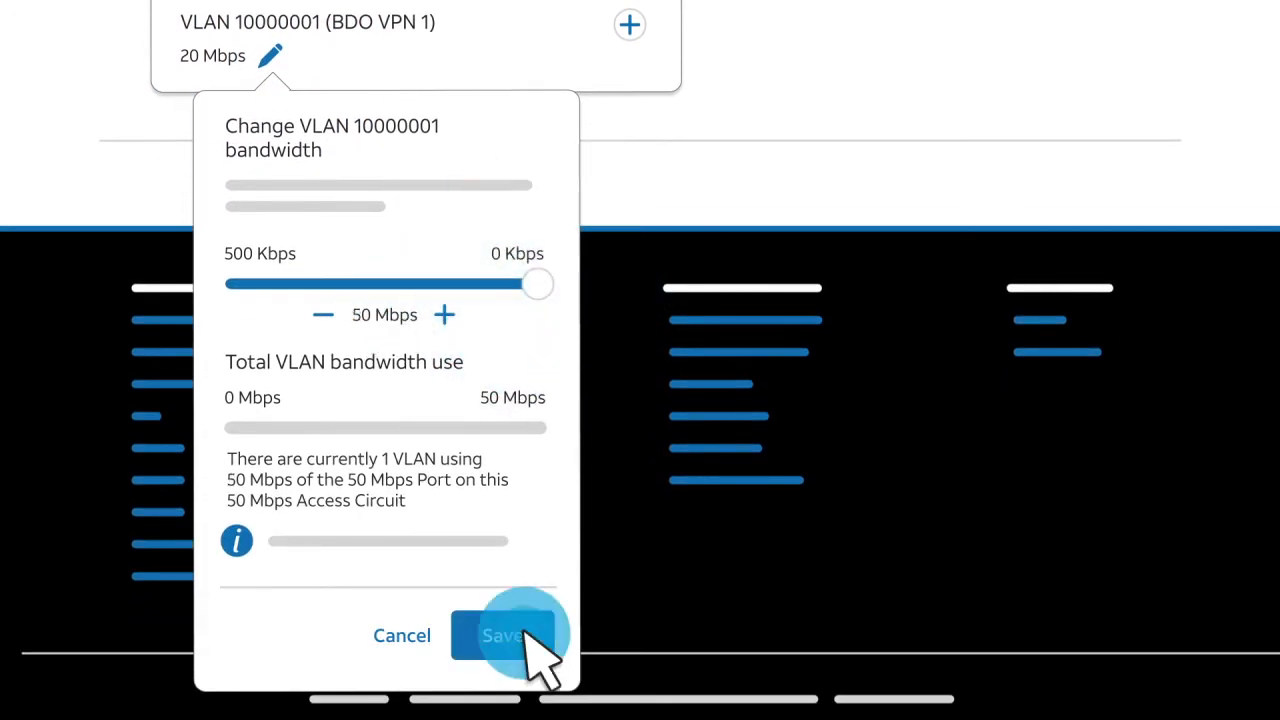
- Save the 50 Mbps VLAN bandwidth, go to Review order and set the confirmation-letter notification option
click(504, 636)
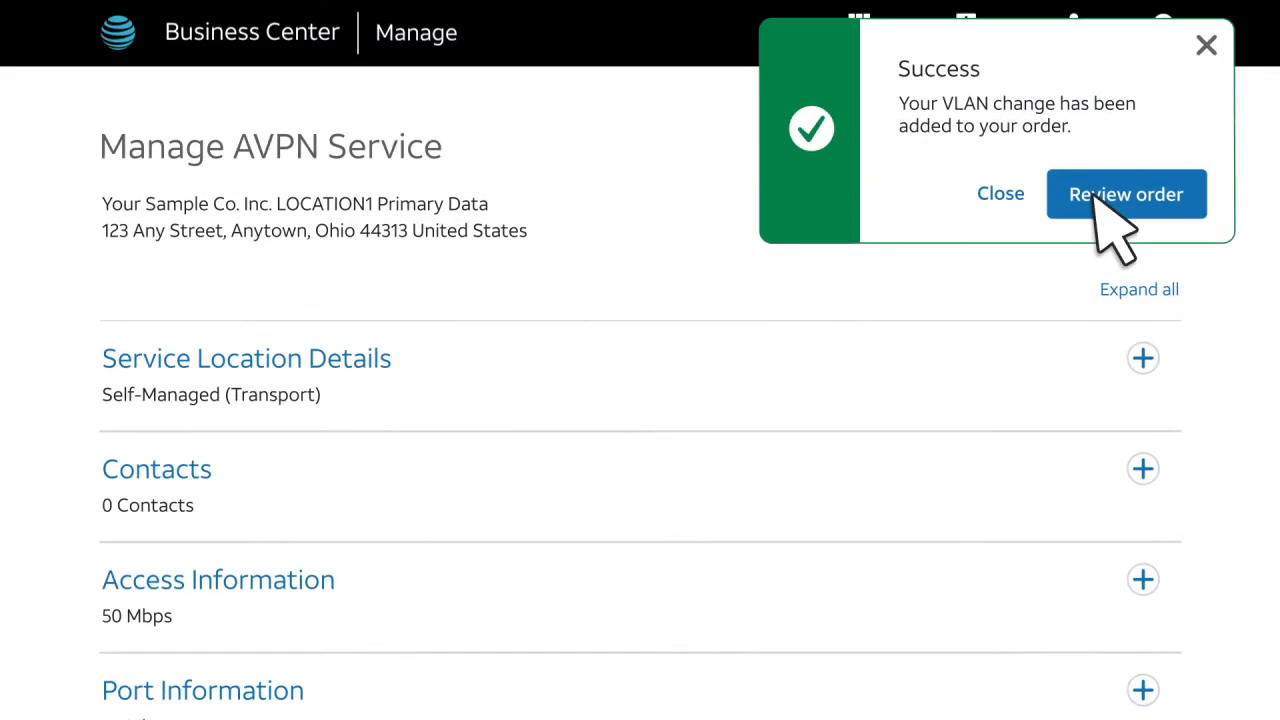
click(1126, 194)
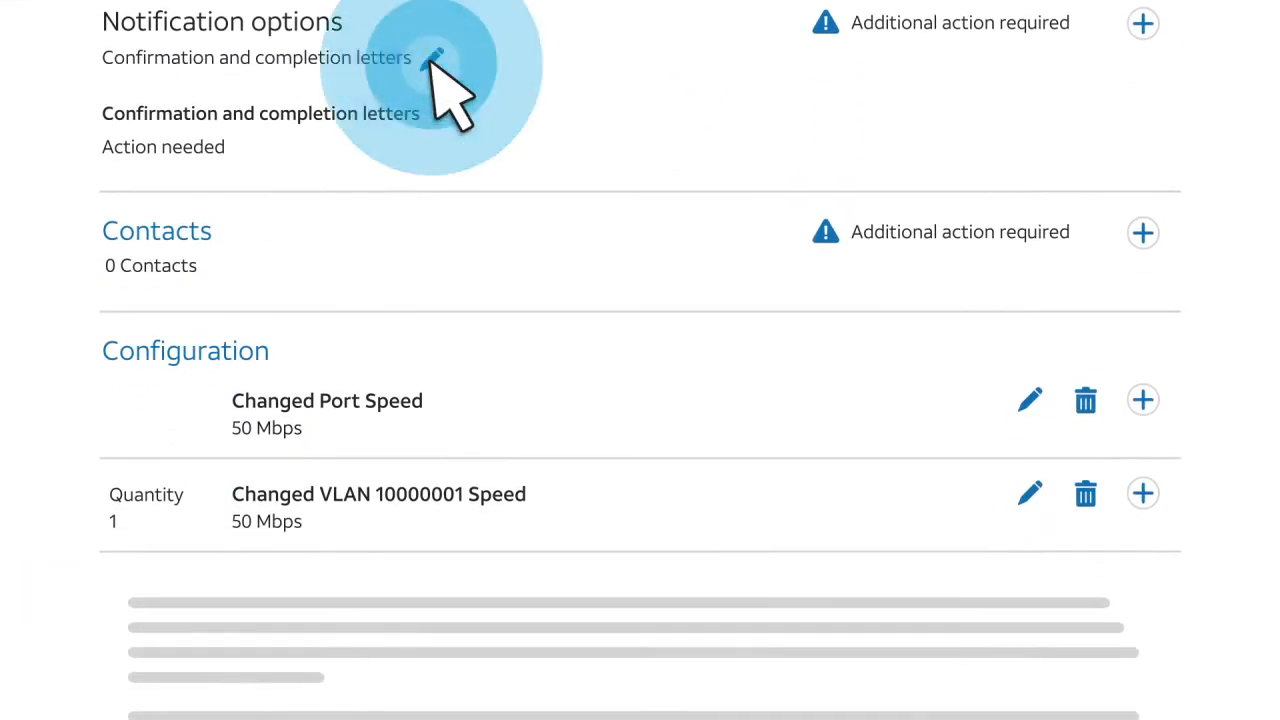
click(430, 56)
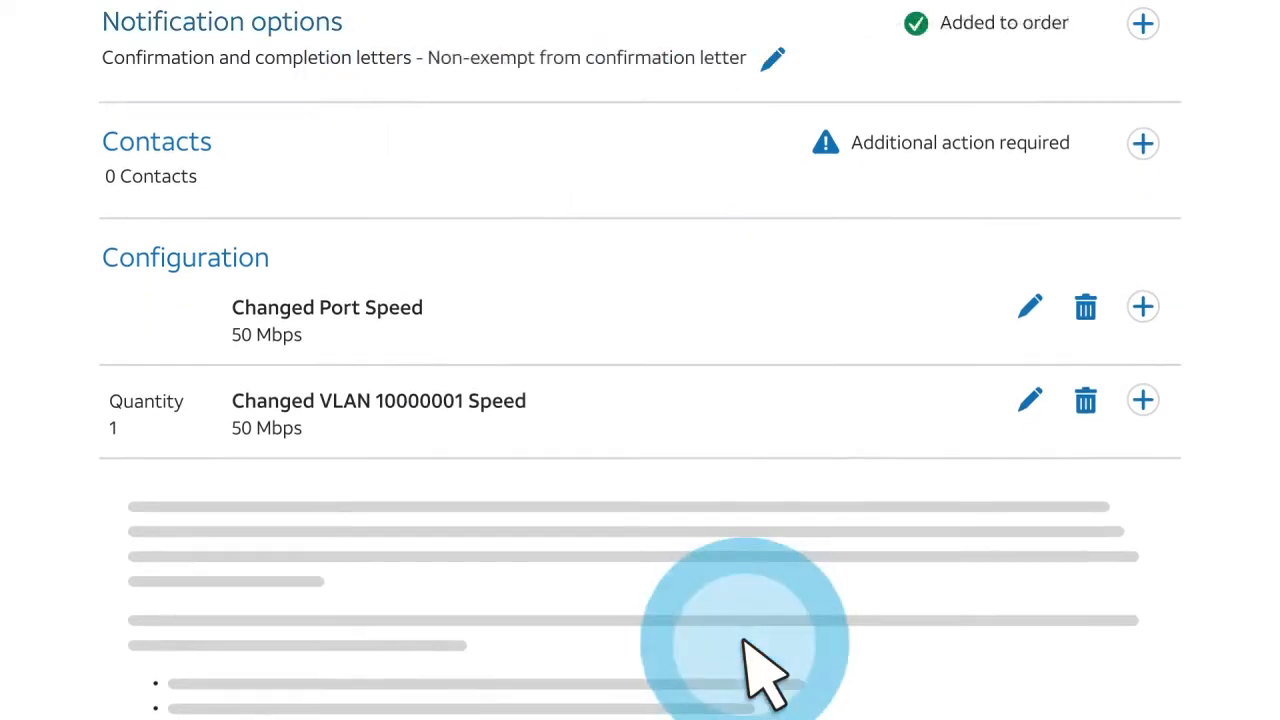
click(1142, 144)
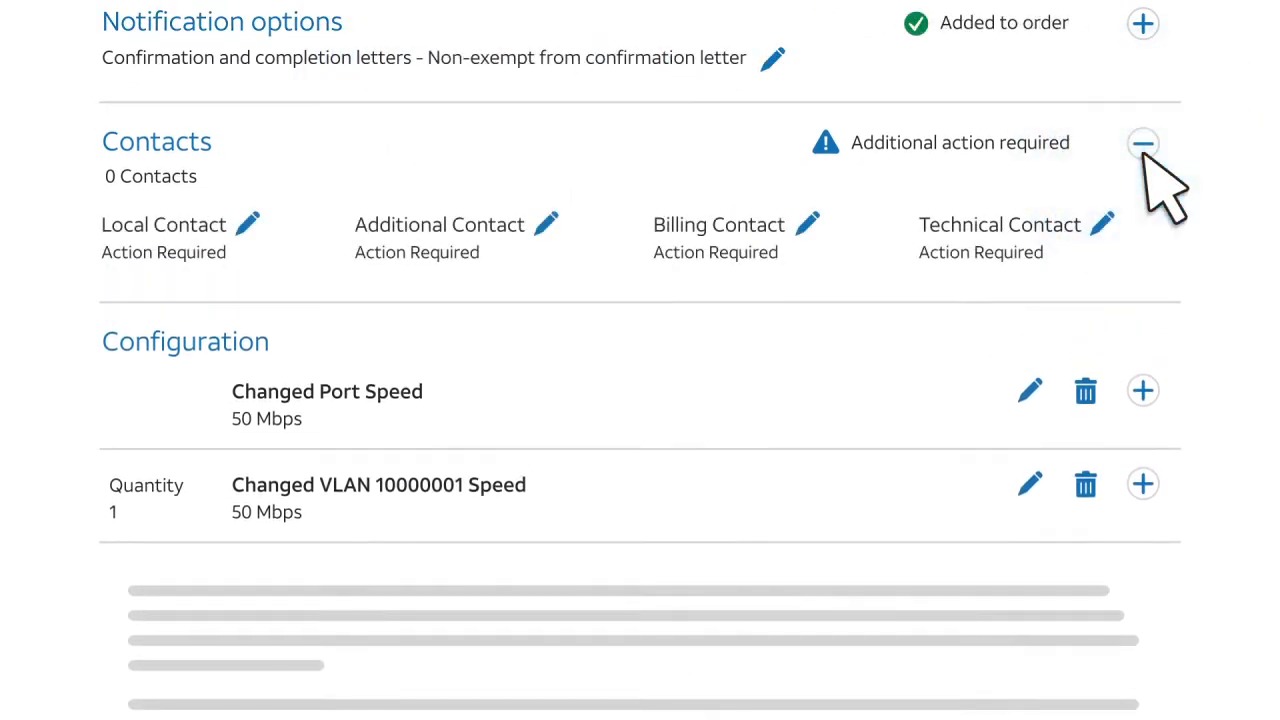
- Fill in and save the local contact, continuing through the contacts toward the activation date request
click(234, 224)
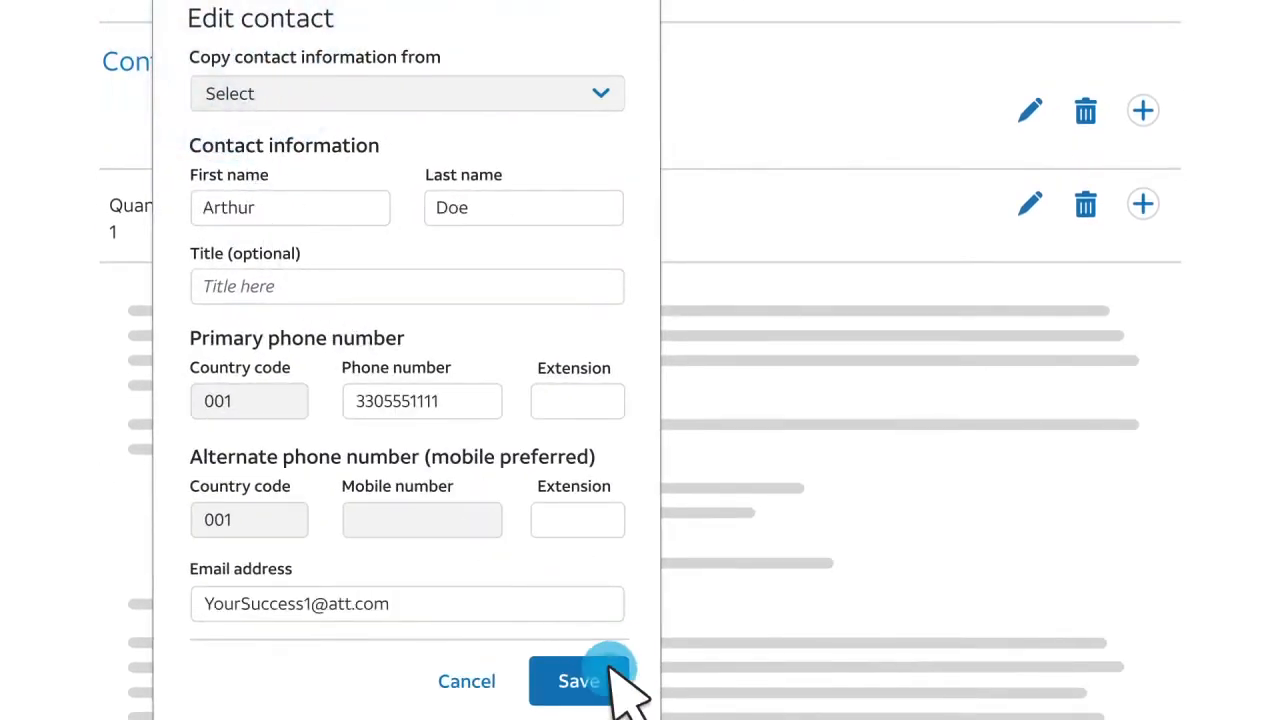
click(578, 680)
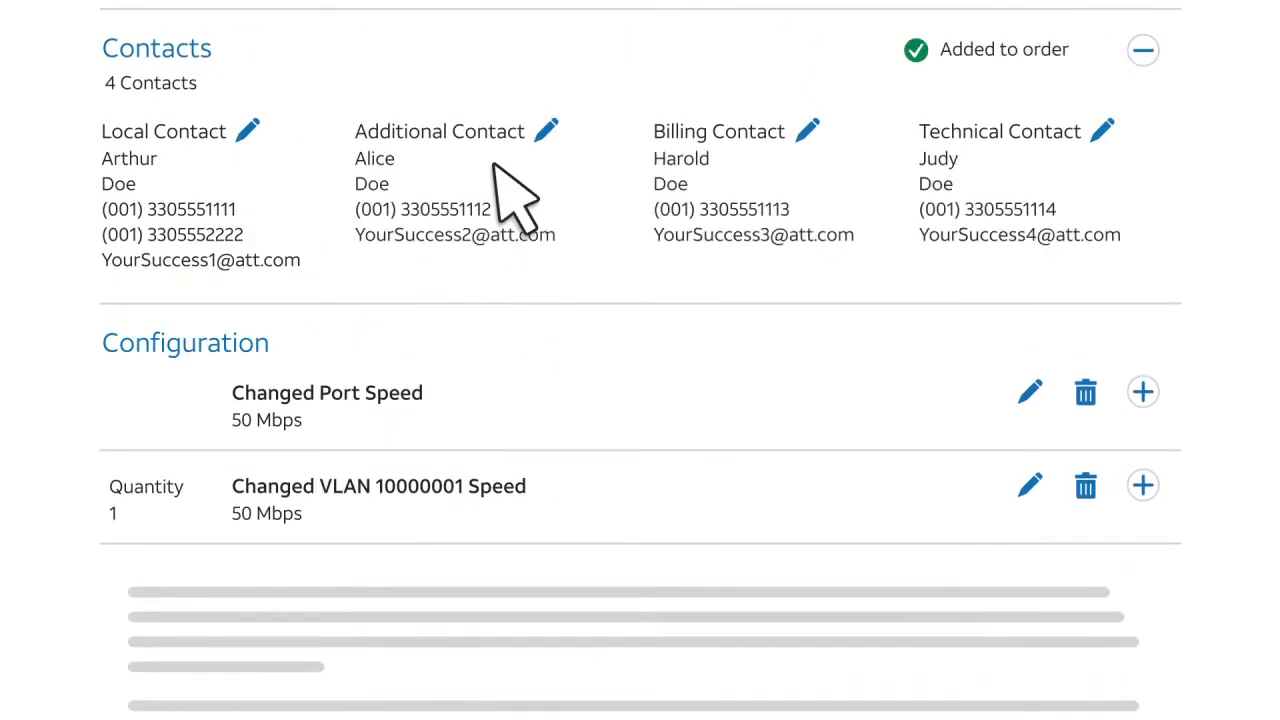
click(1142, 390)
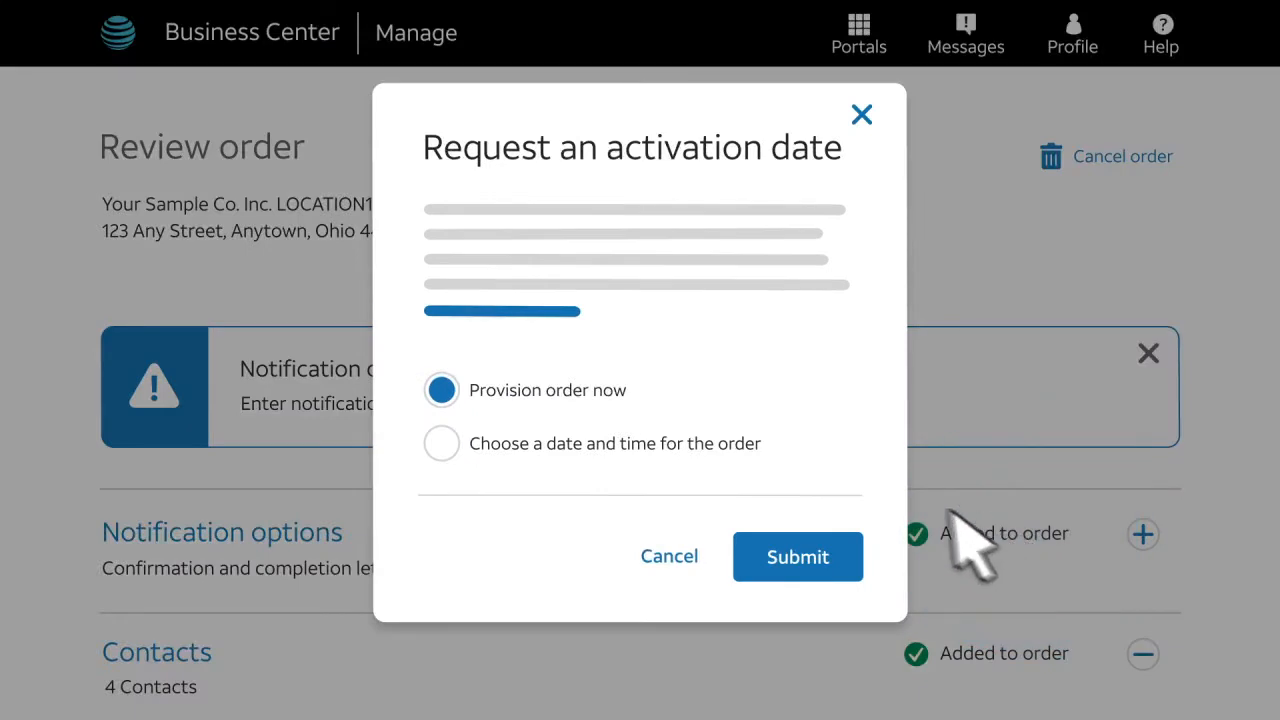
mouse_move(656, 420)
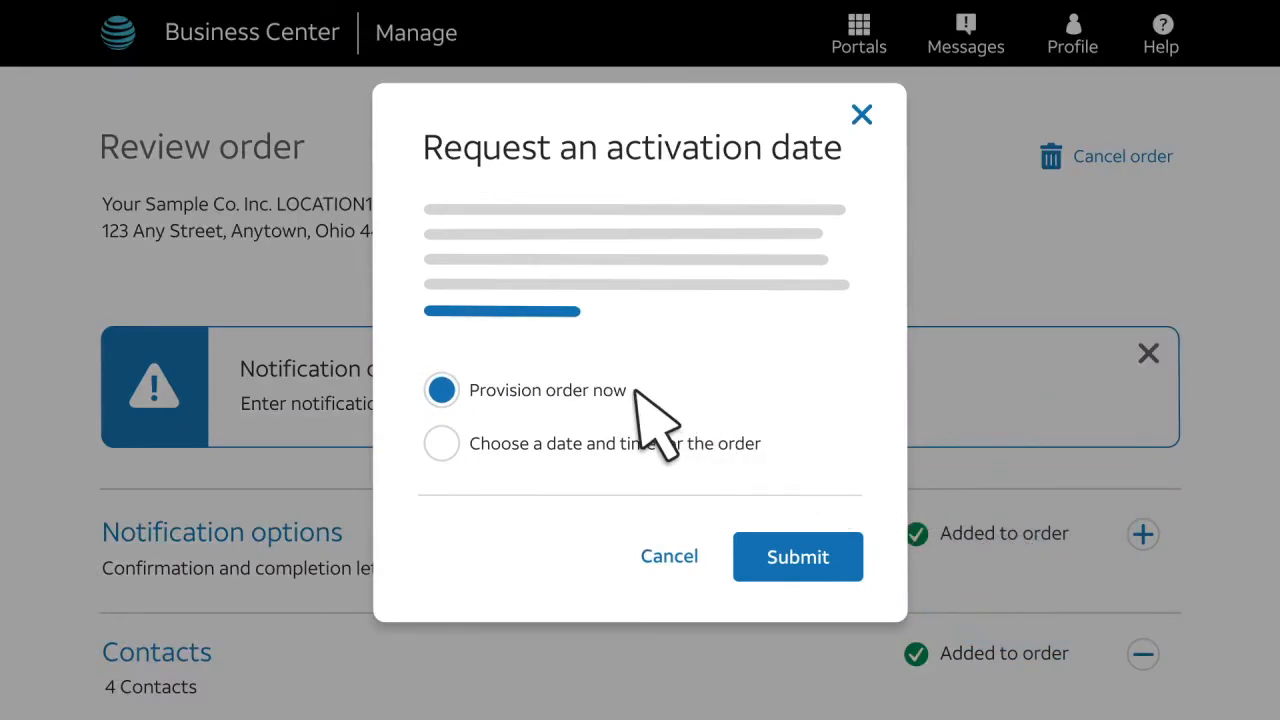
mouse_move(790, 480)
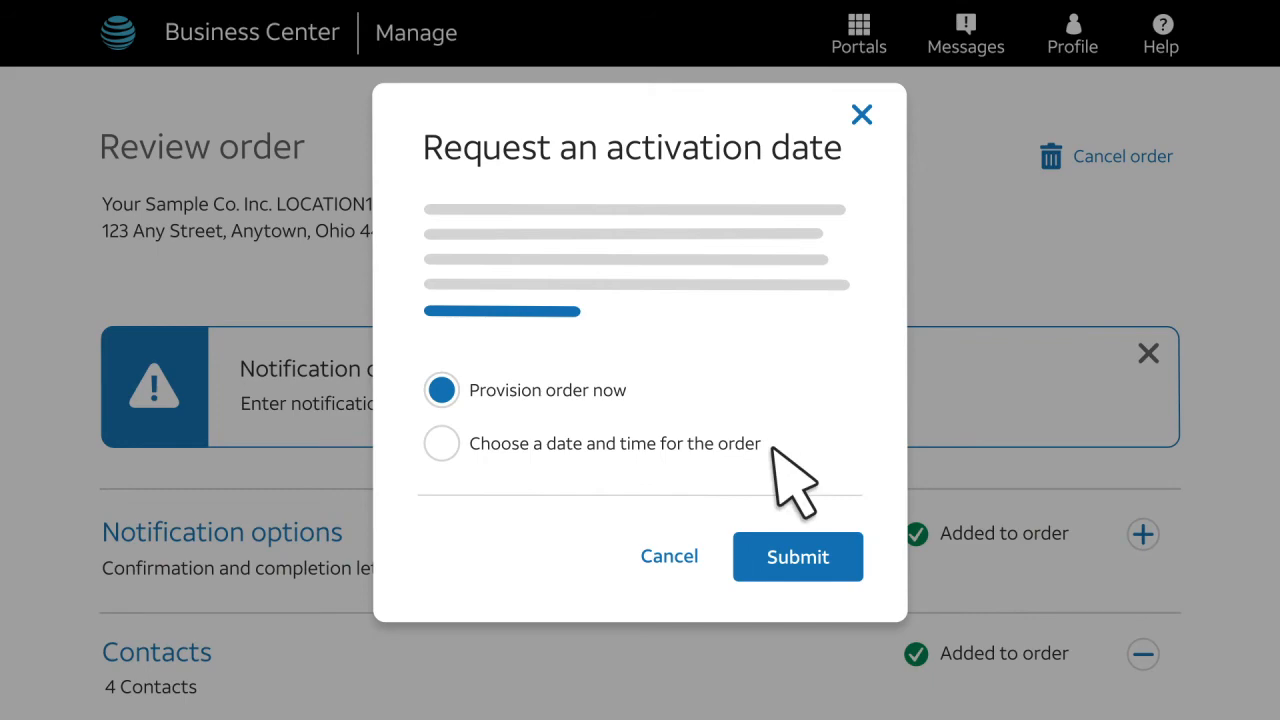
mouse_move(820, 540)
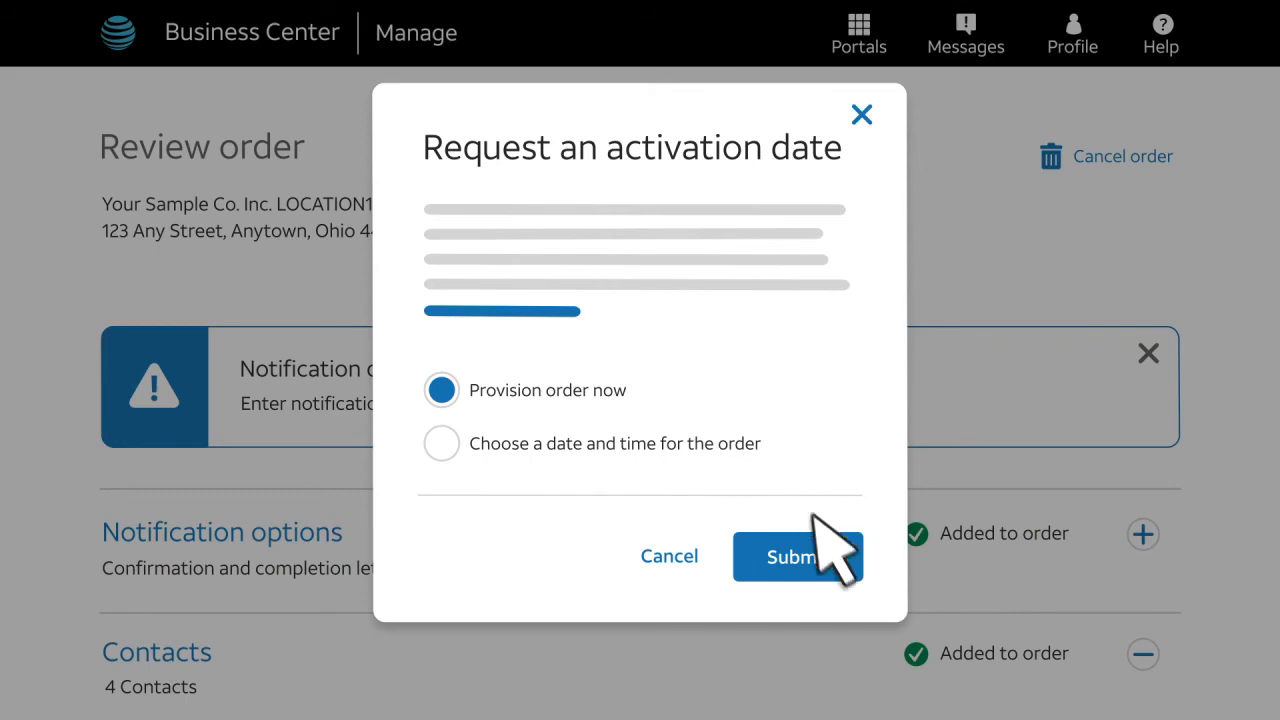
click(790, 556)
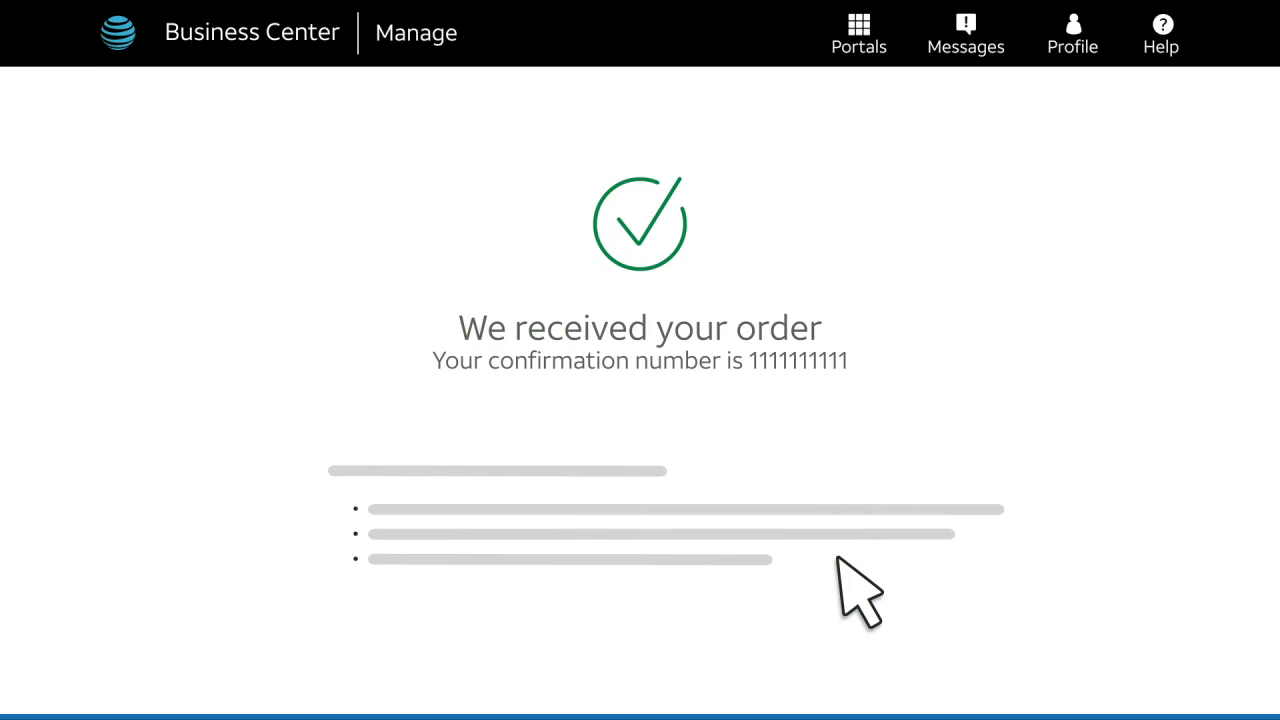
click(1160, 32)
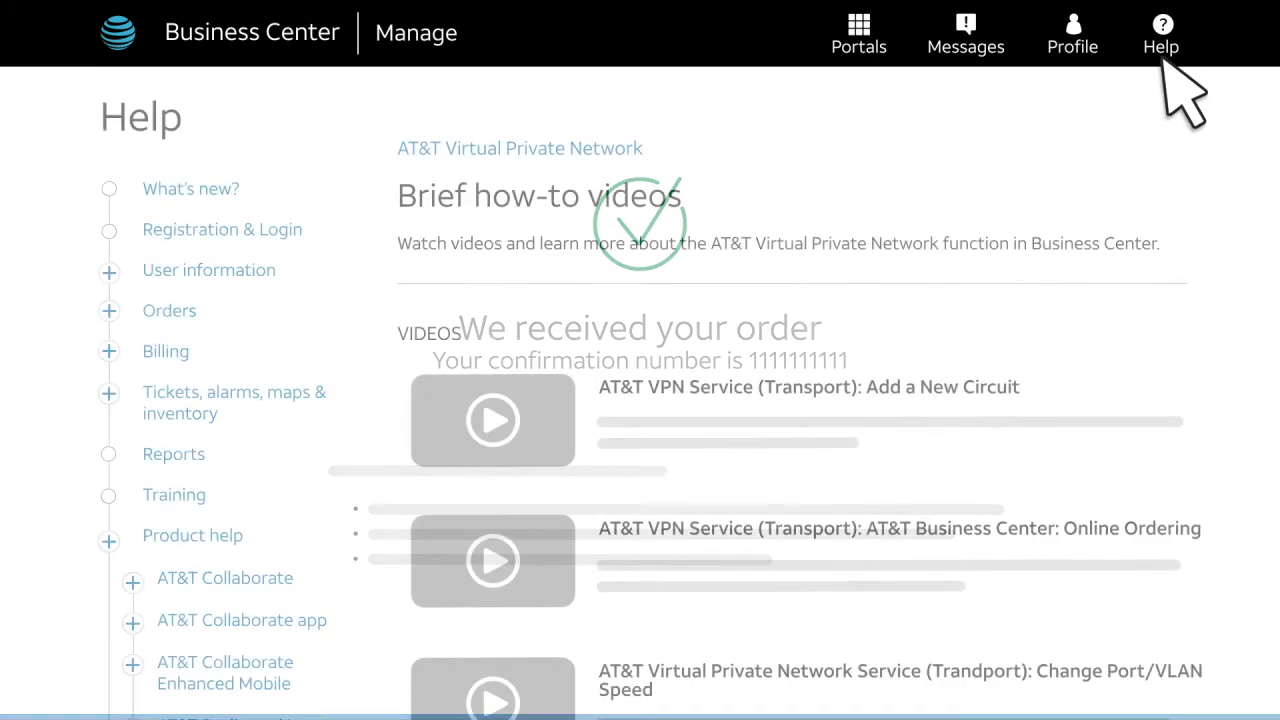